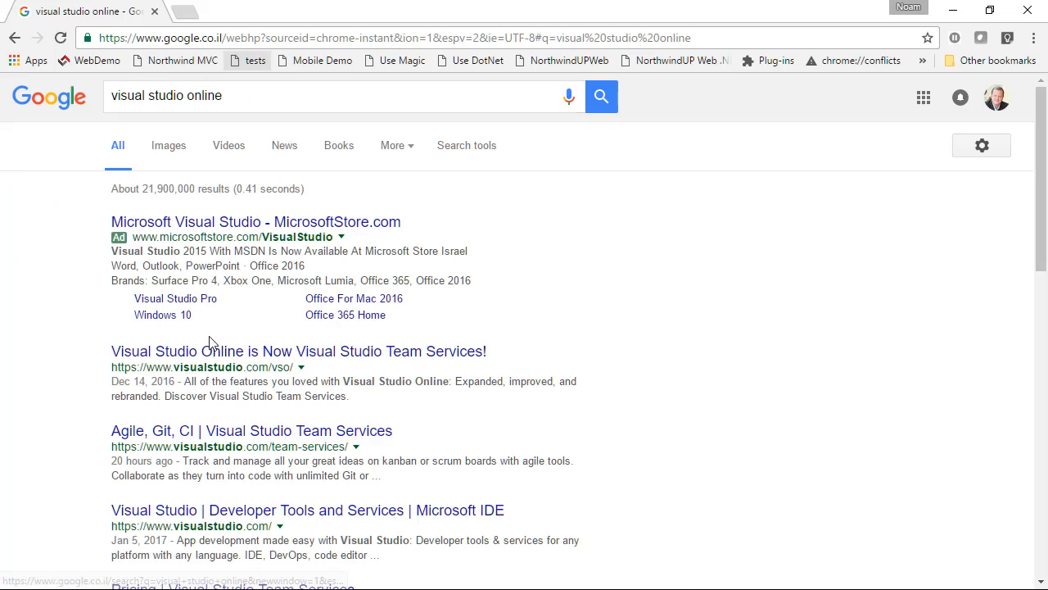
- Reach the Team Services sign-up page via the product result and 'Get started for free'
{"action": "left_click", "coordinate": [298, 350]}
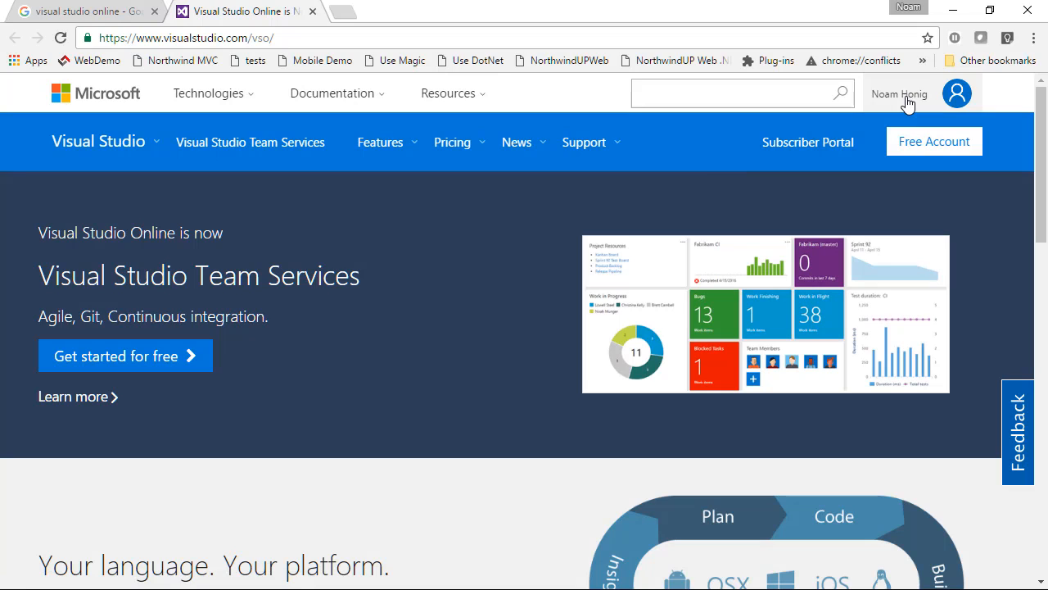
{"action": "left_click", "coordinate": [125, 355]}
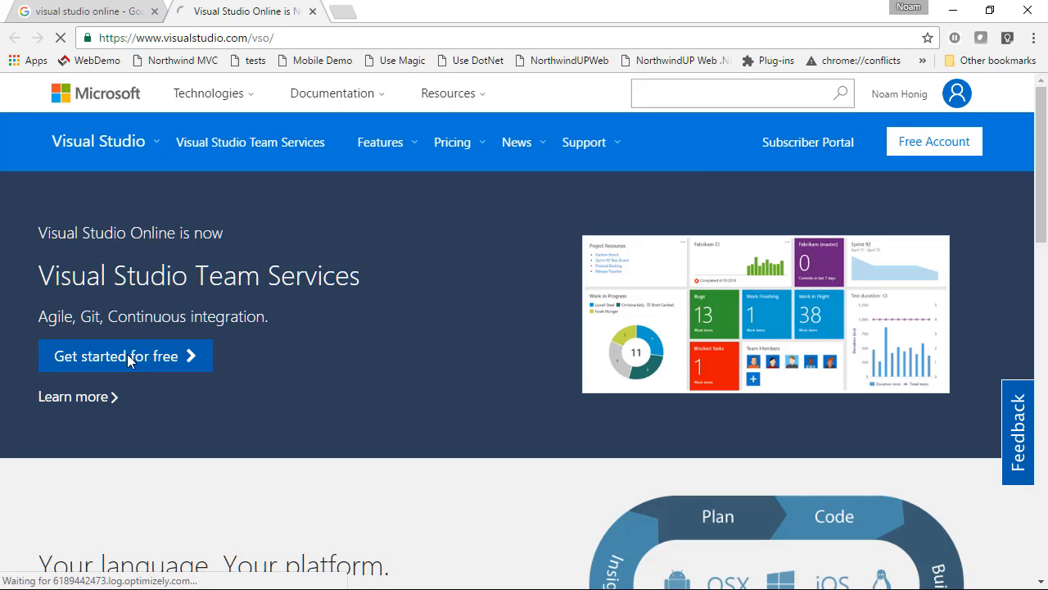
{"action": "left_click", "coordinate": [115, 356]}
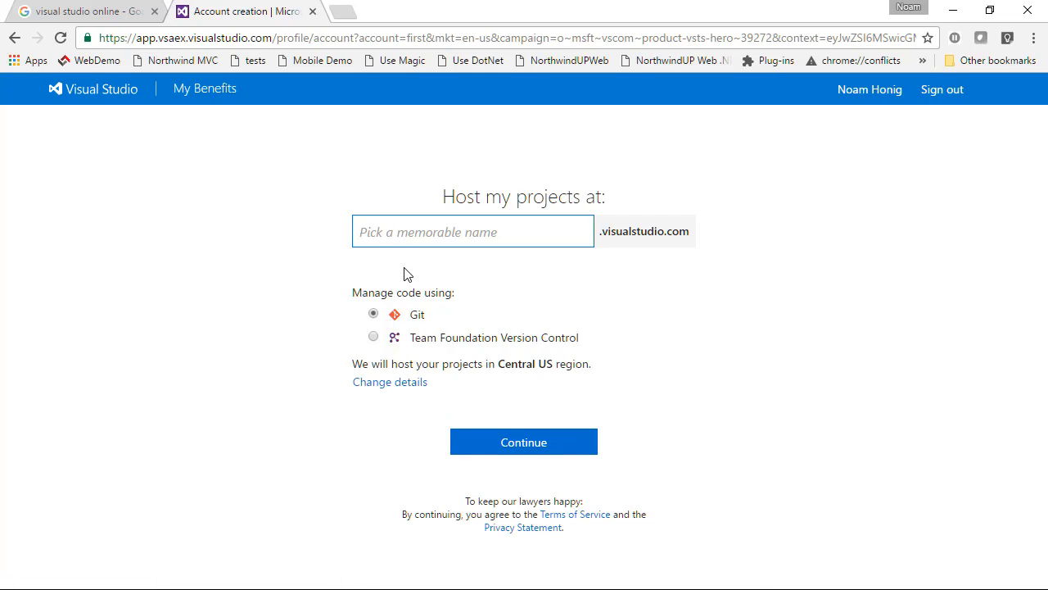
- Create the Team Services account 'noamhonig' with Git as the version control
{"action": "type", "text": "noamhonig"}
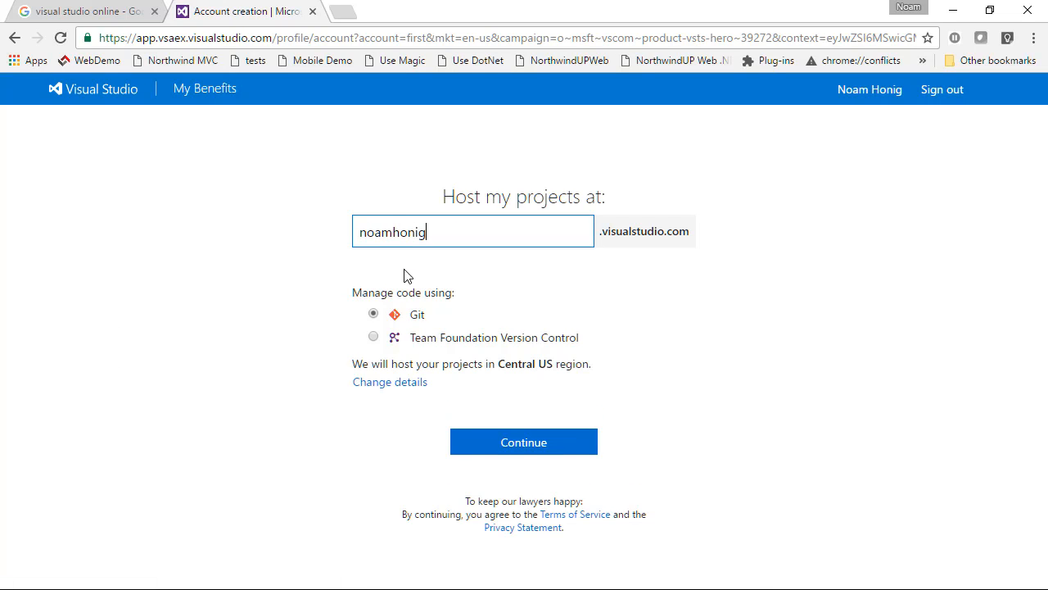
{"action": "left_click", "coordinate": [524, 442]}
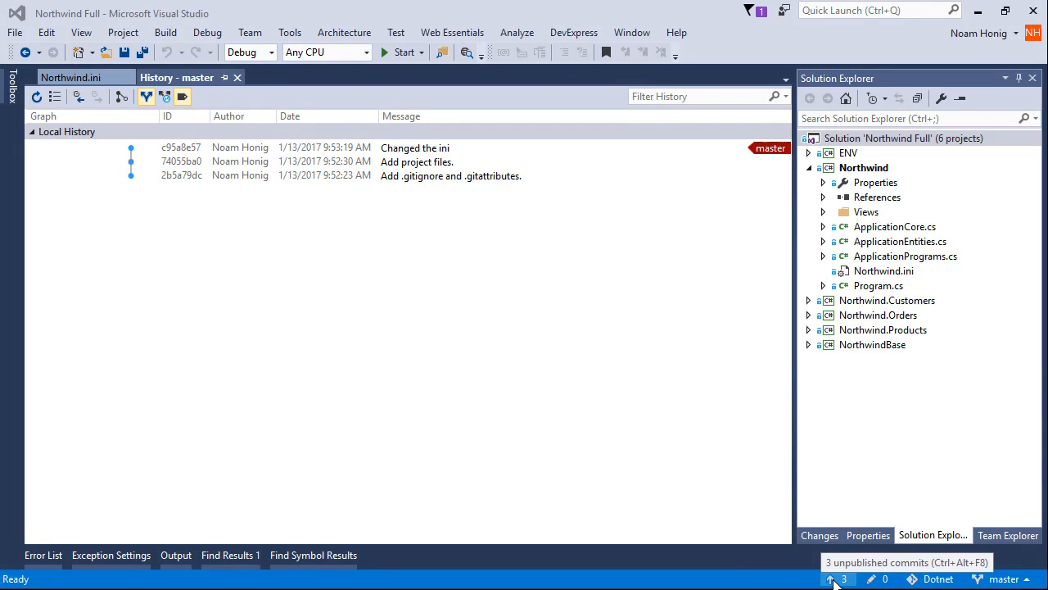
{"action": "mouse_move", "coordinate": [826, 521]}
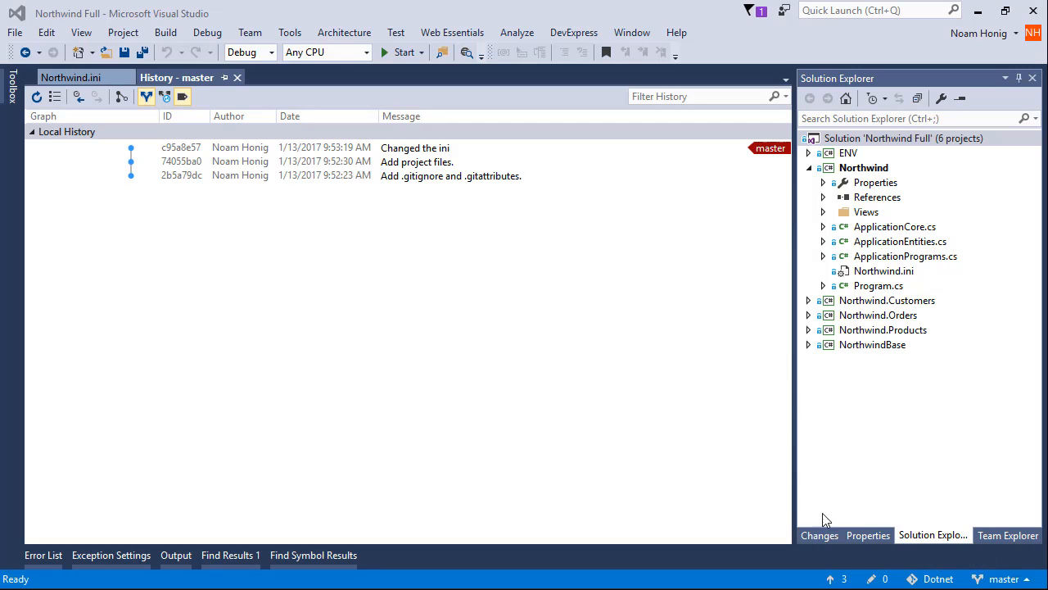
- Show the Synchronization publish options in Team Explorer for the local commits
{"action": "left_click", "coordinate": [1007, 534]}
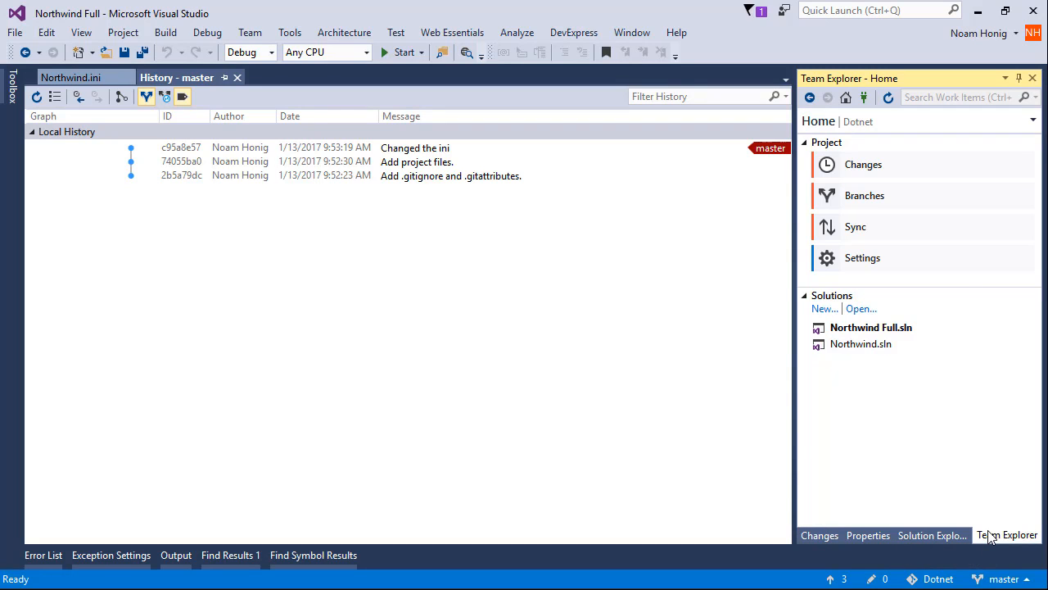
{"action": "mouse_move", "coordinate": [855, 226]}
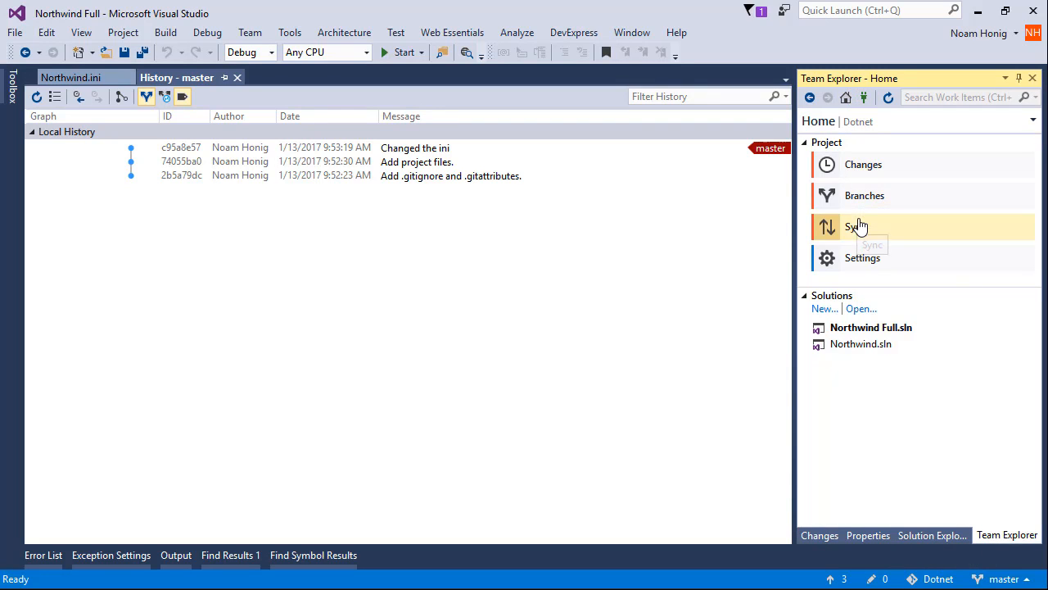
{"action": "left_click", "coordinate": [855, 226]}
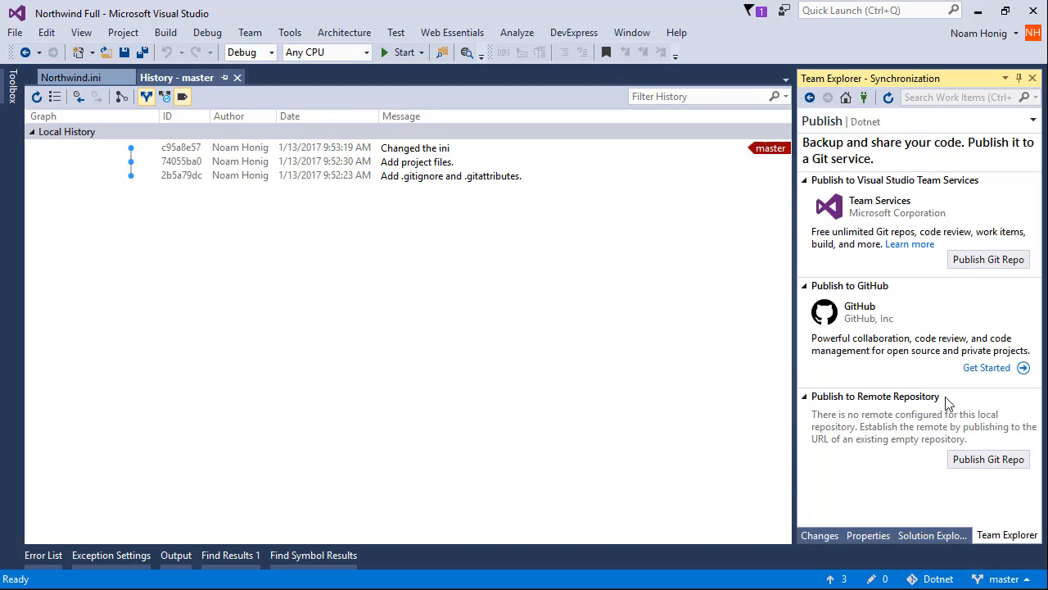
{"action": "mouse_move", "coordinate": [967, 219]}
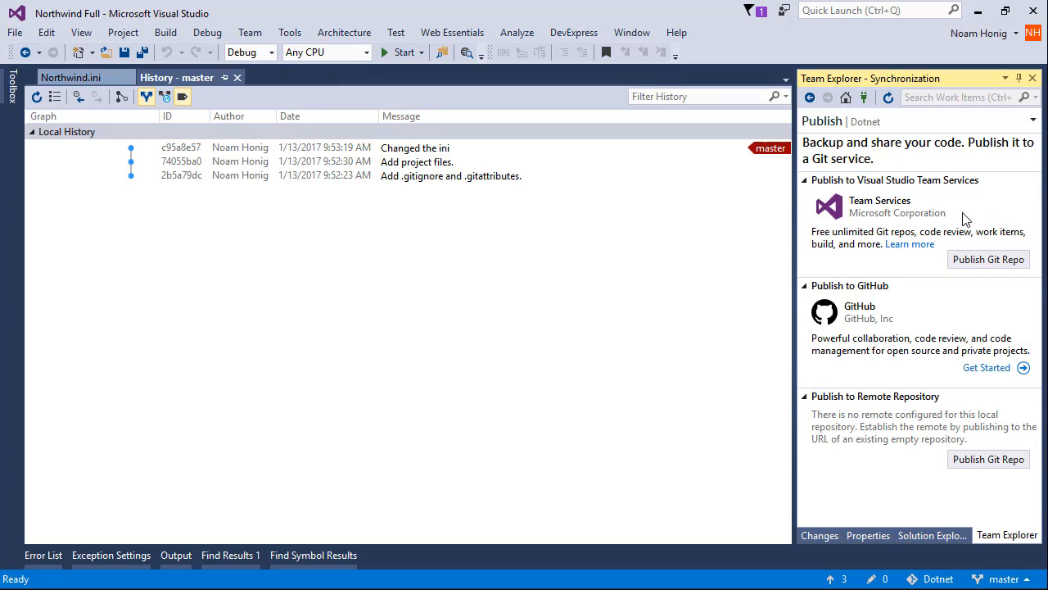
{"action": "mouse_move", "coordinate": [947, 172]}
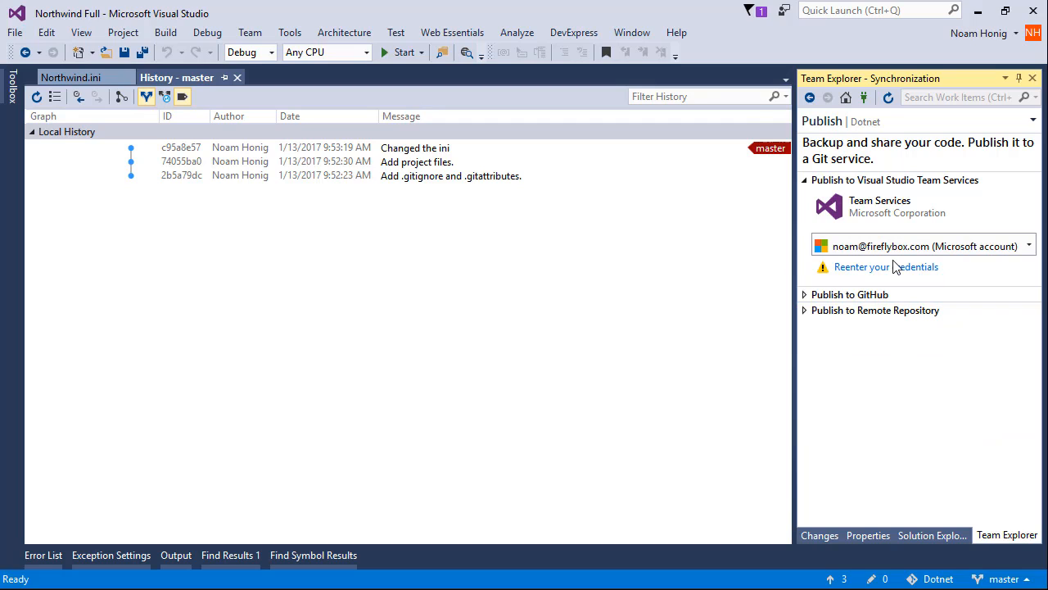
- Re-enter the Microsoft account password and sign in for publishing
{"action": "left_click", "coordinate": [886, 265]}
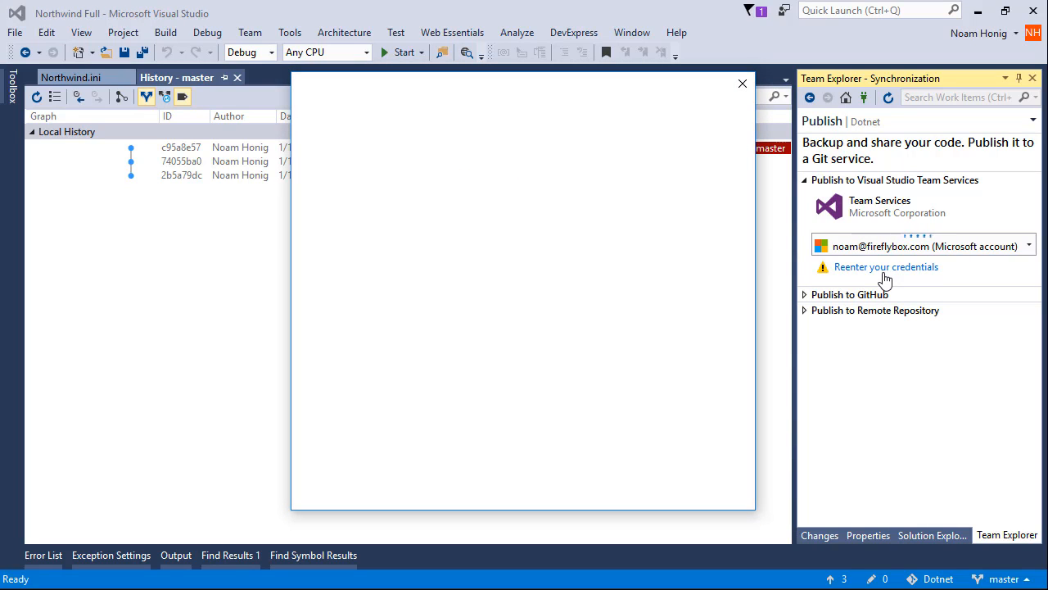
{"action": "left_click", "coordinate": [886, 265]}
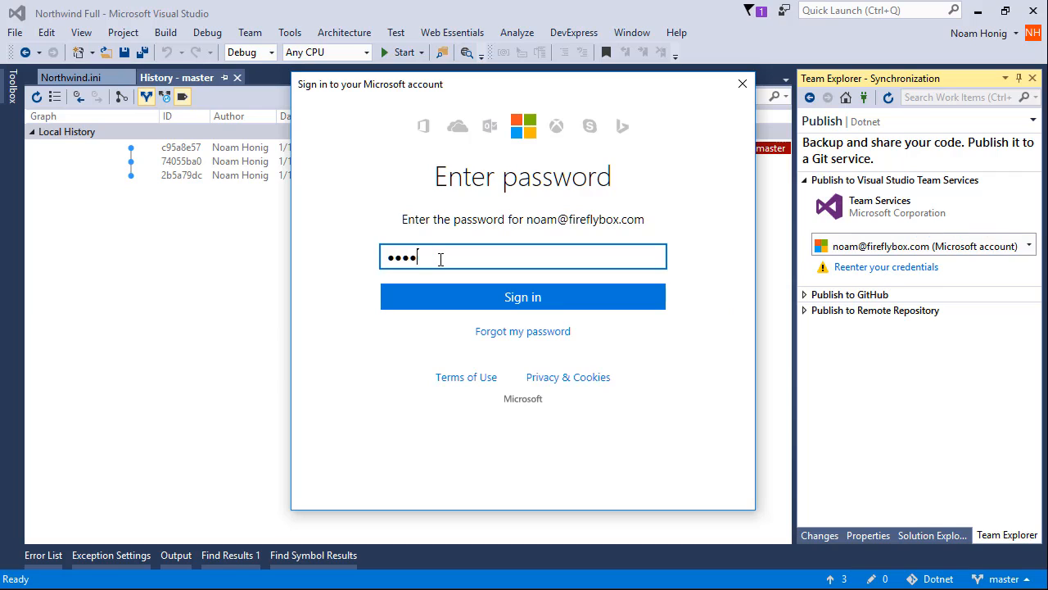
{"action": "left_click", "coordinate": [523, 297]}
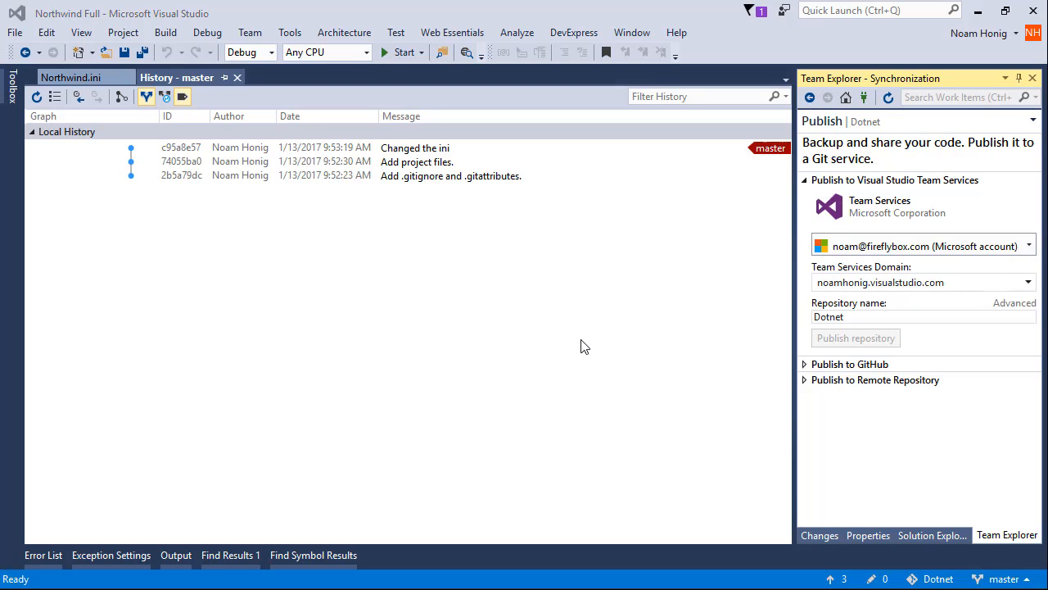
{"action": "mouse_move", "coordinate": [964, 275]}
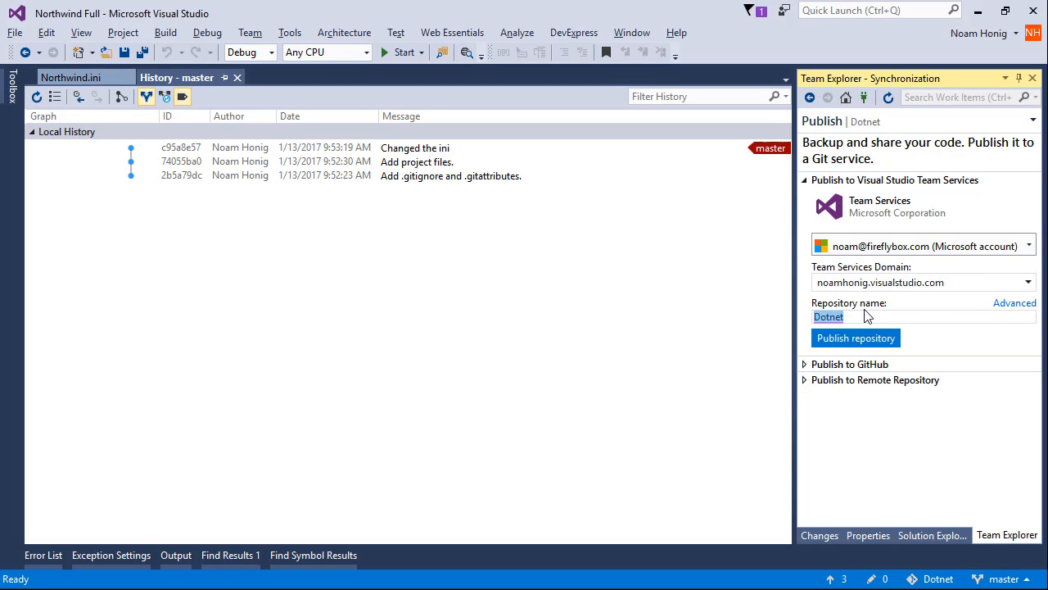
- Publish the repository as NorthwindTraining and view it on the web
{"action": "type", "text": "NorthwindTraining"}
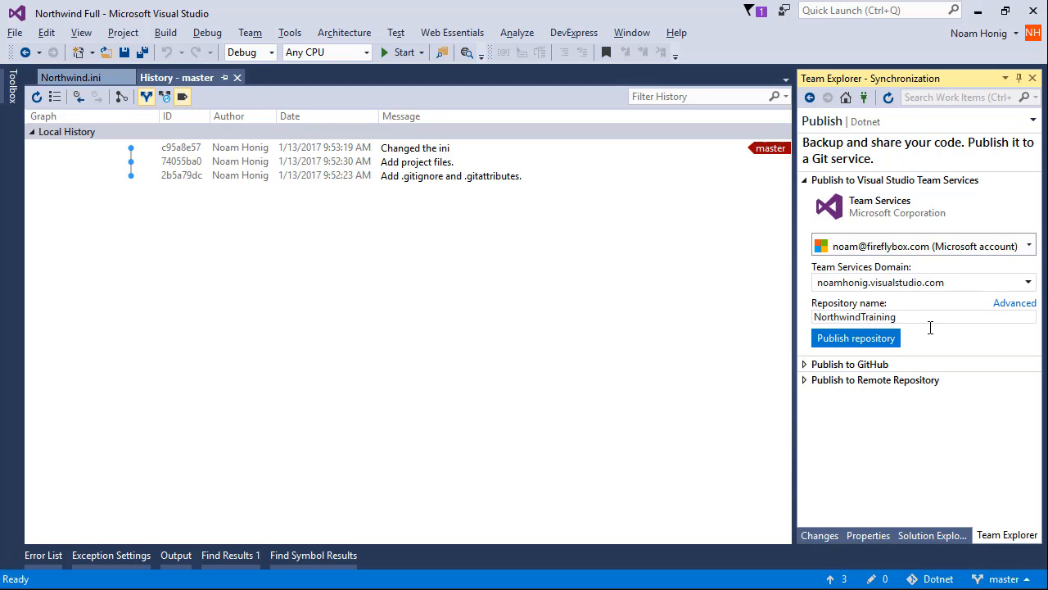
{"action": "left_click", "coordinate": [855, 337]}
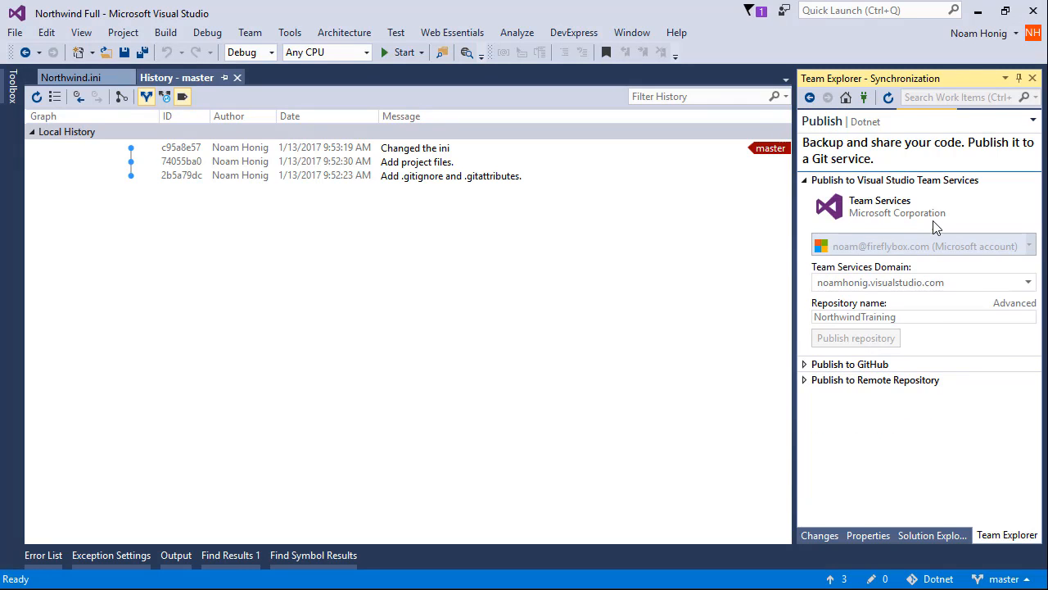
{"action": "left_click", "coordinate": [855, 338]}
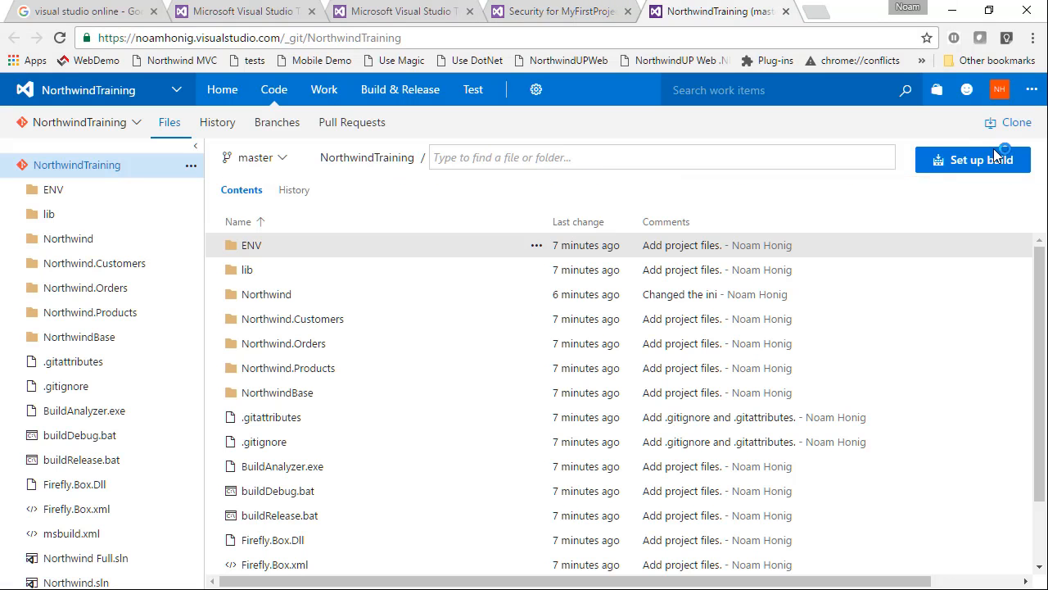
- Browse the NorthwindTraining repository files down to the Northwind folder
{"action": "left_click", "coordinate": [79, 121]}
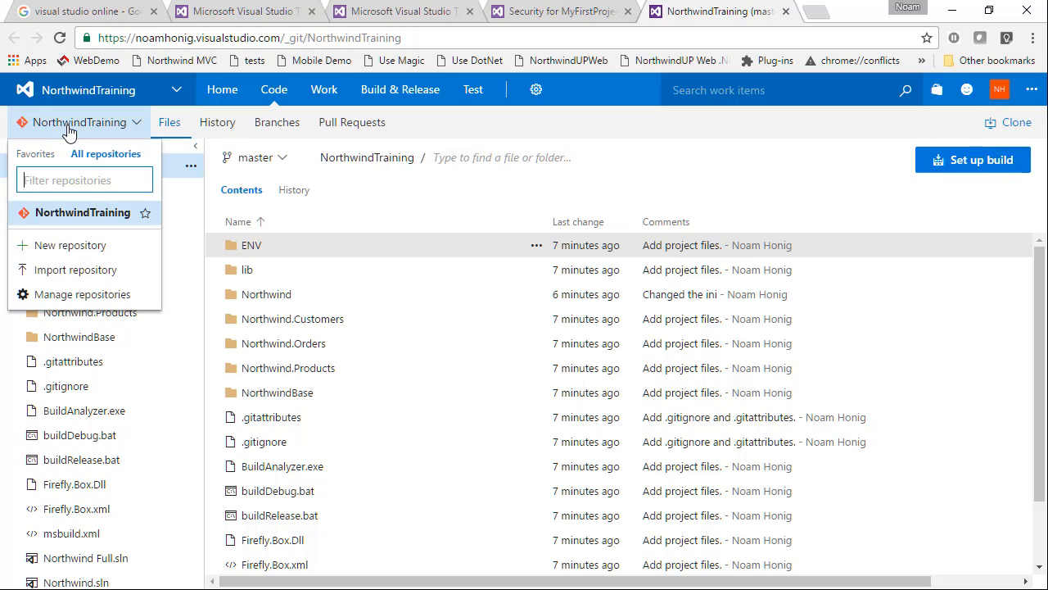
{"action": "mouse_move", "coordinate": [104, 160]}
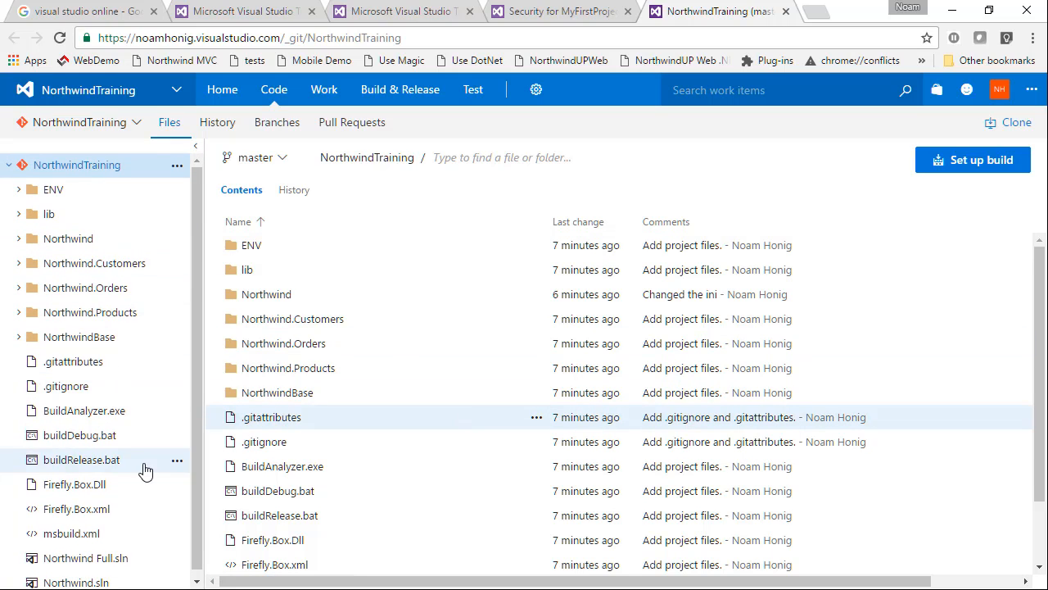
{"action": "left_click", "coordinate": [177, 90]}
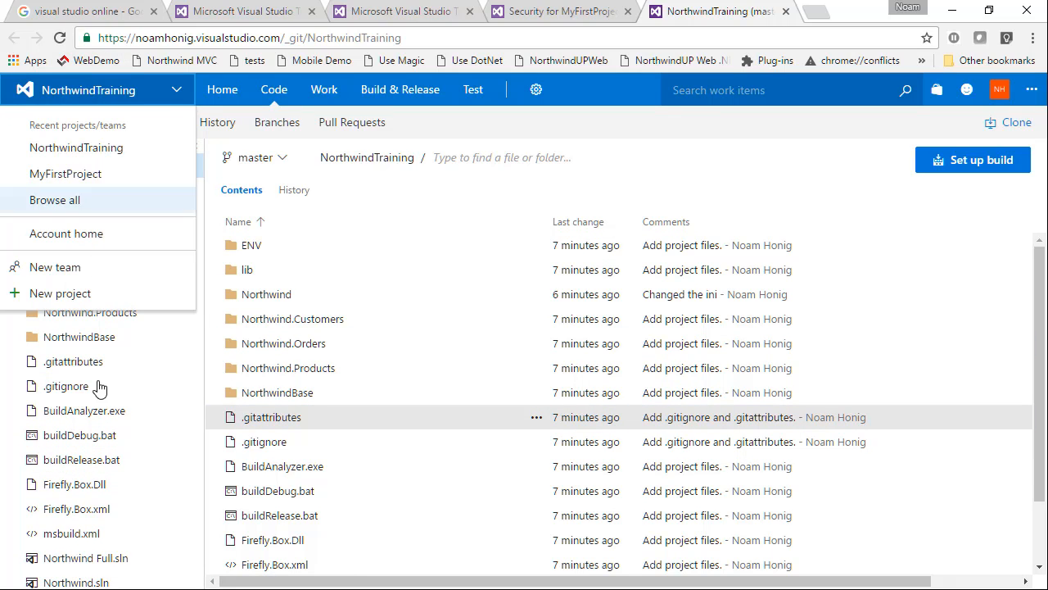
{"action": "mouse_move", "coordinate": [75, 174]}
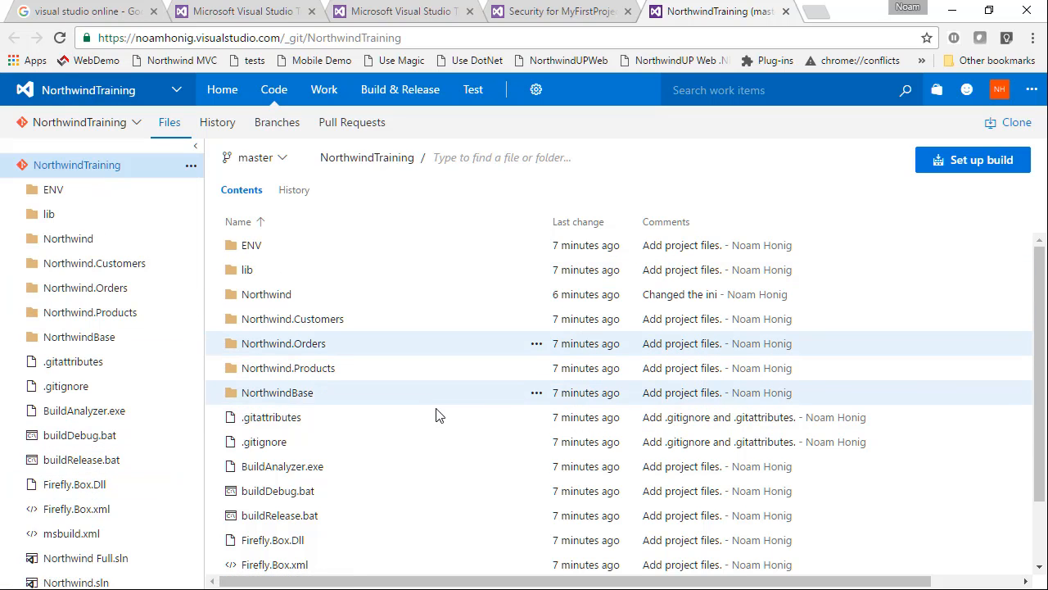
{"action": "scroll", "scroll_direction": "down", "scroll_amount": 3}
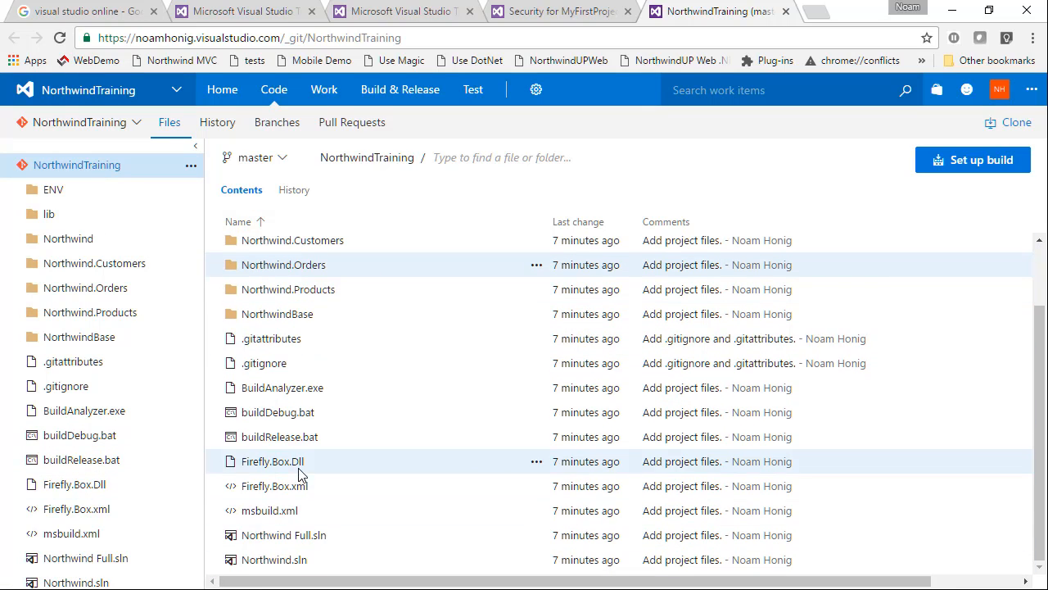
{"action": "mouse_move", "coordinate": [275, 223]}
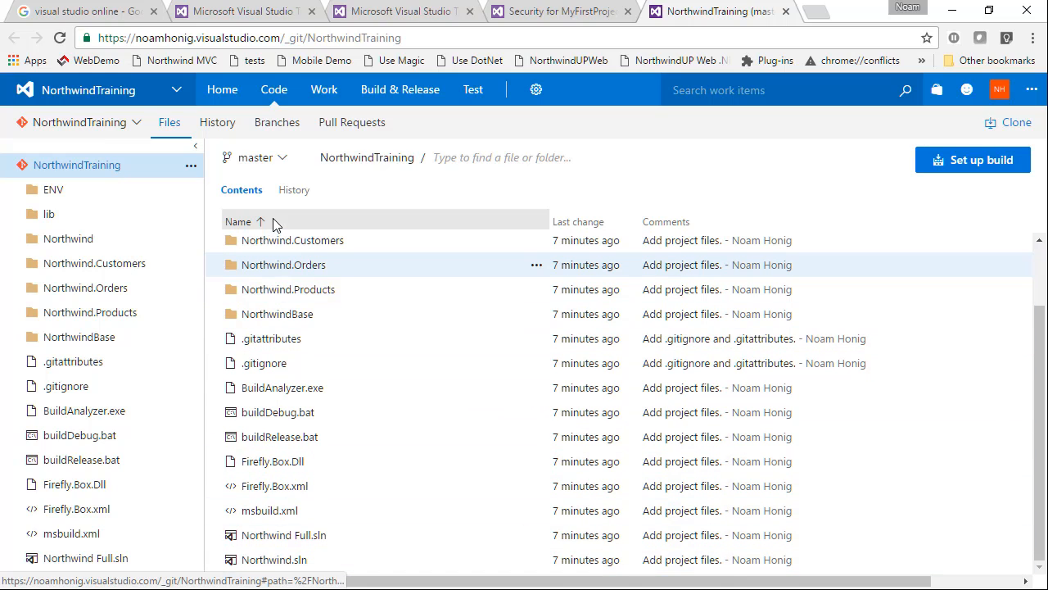
{"action": "left_click", "coordinate": [69, 239]}
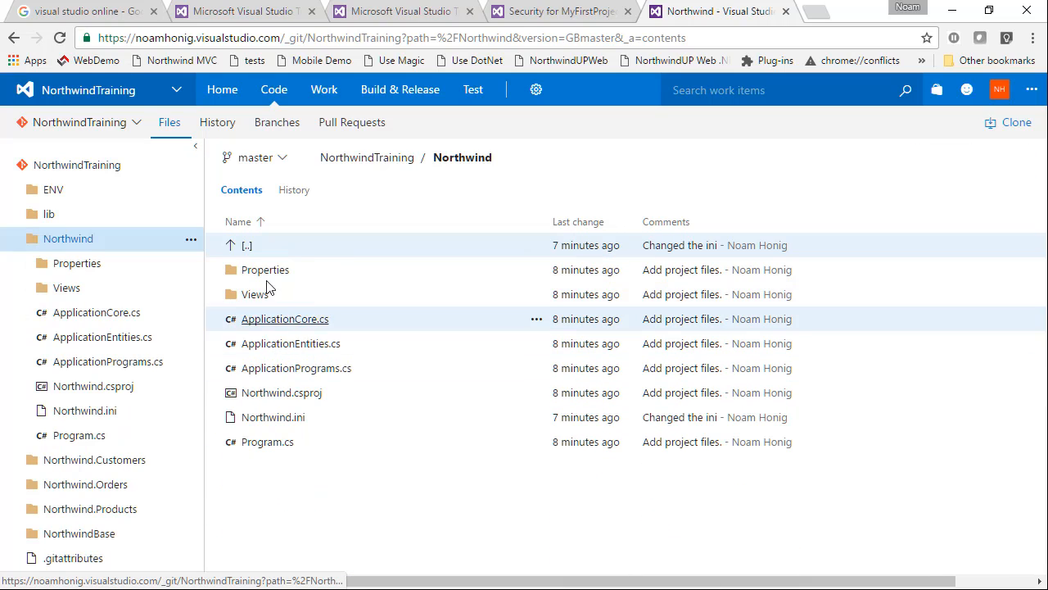
- View Northwind.ini's history and the 'Changed the ini' commit's diff
{"action": "left_click", "coordinate": [272, 418]}
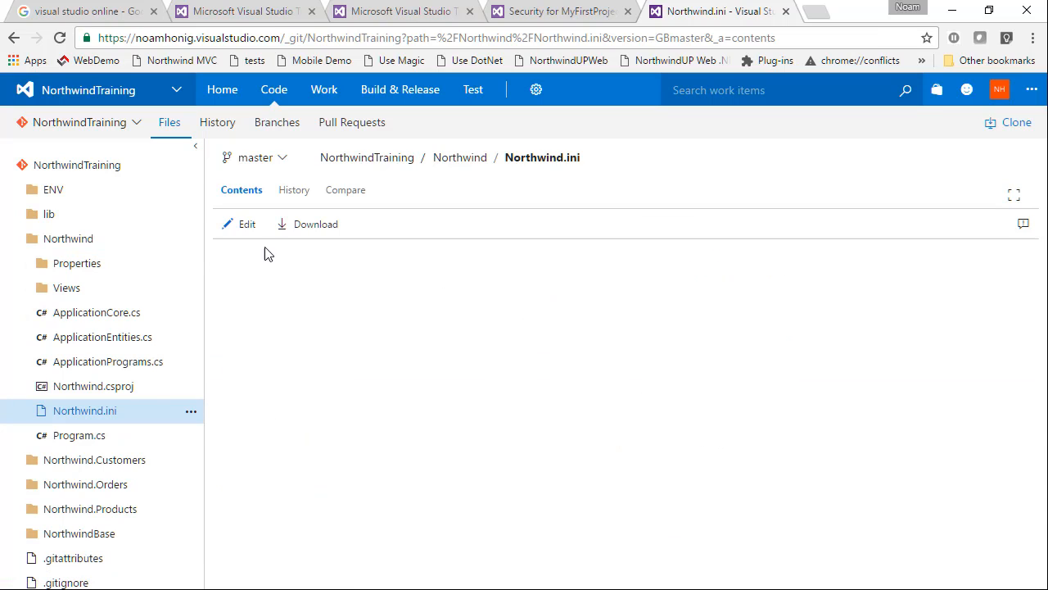
{"action": "left_click", "coordinate": [293, 190]}
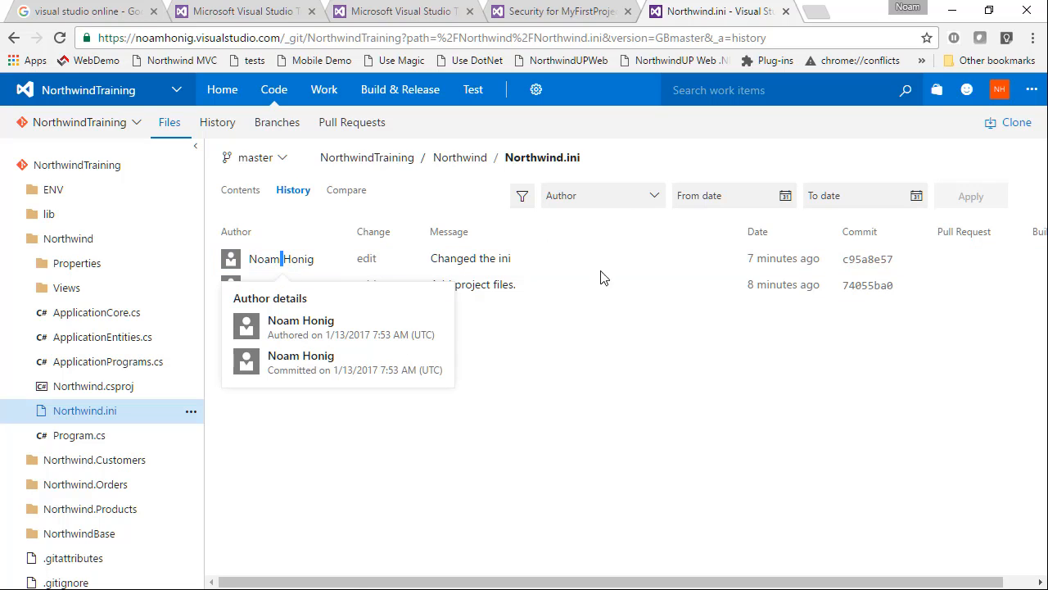
{"action": "left_click", "coordinate": [867, 258]}
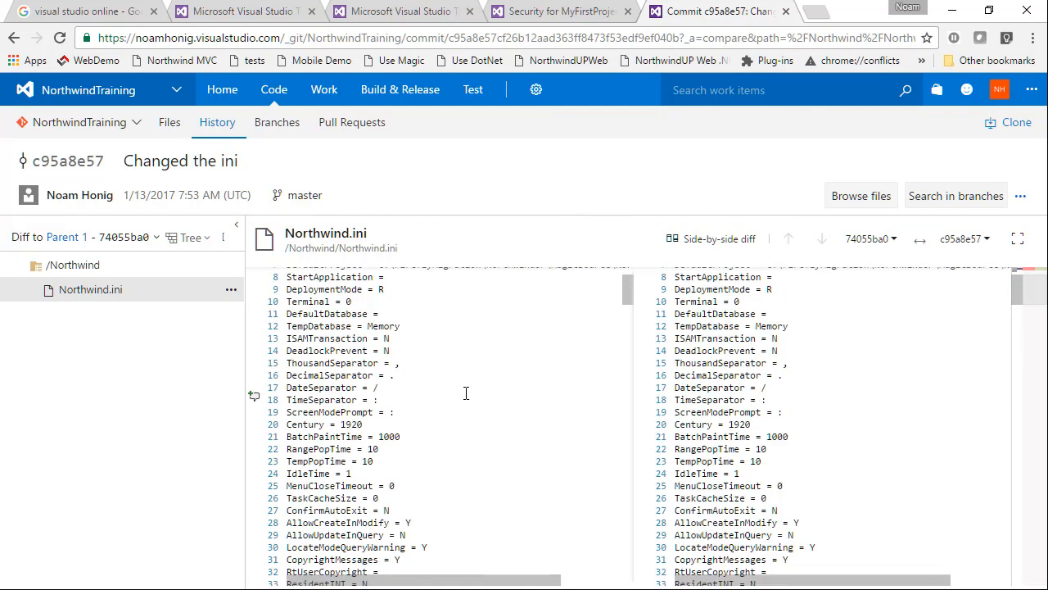
{"action": "scroll", "scroll_direction": "up", "scroll_amount": 3}
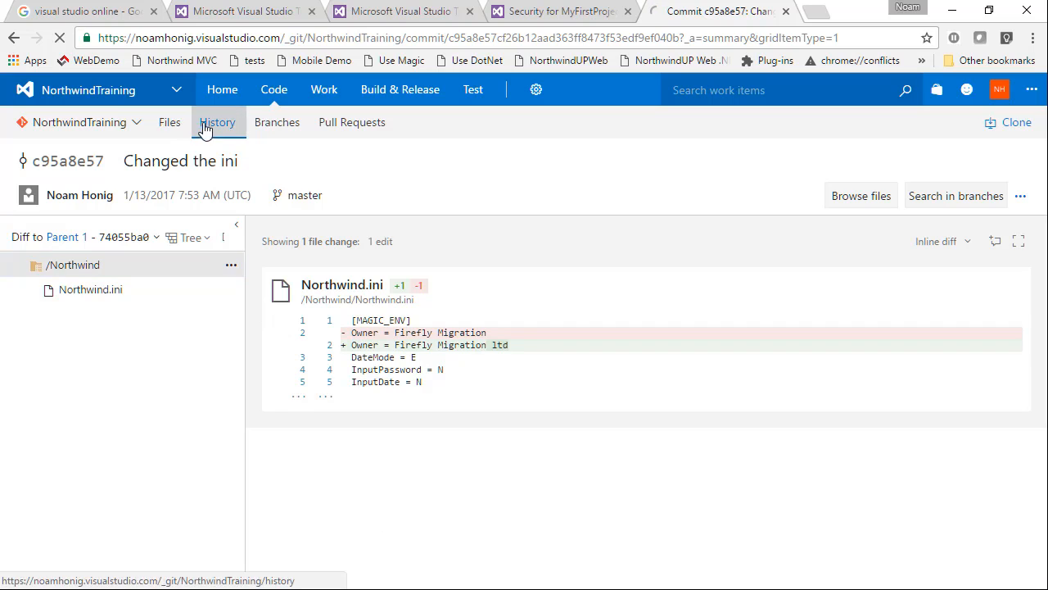
- Return to the repository and list its full commit history
{"action": "left_click", "coordinate": [79, 122]}
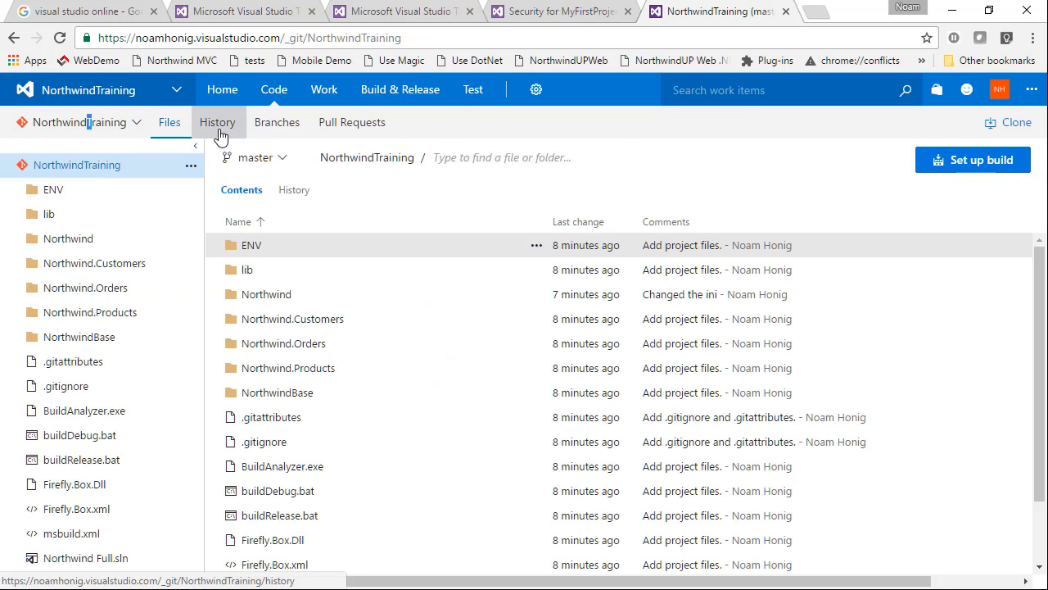
{"action": "left_click", "coordinate": [216, 122]}
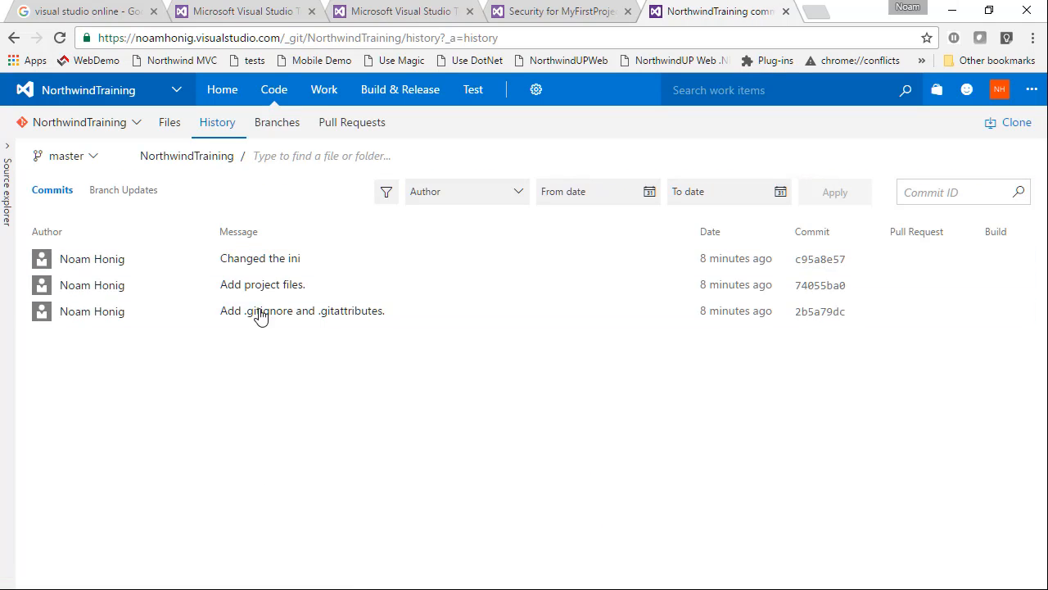
{"action": "mouse_move", "coordinate": [270, 386]}
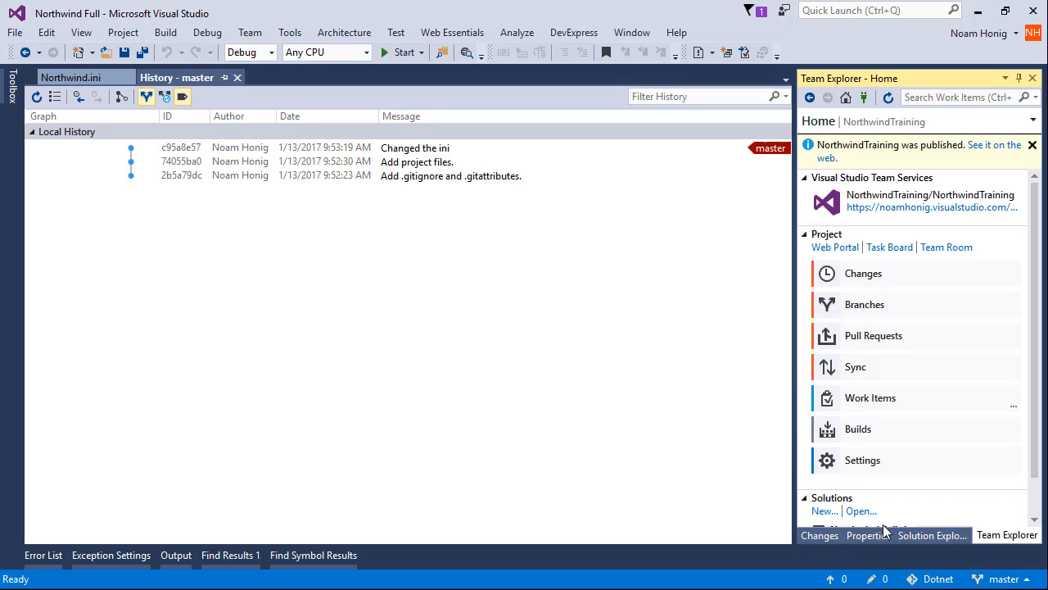
- Edit Northwind.ini so the blabla line reads 'Another change to my ini'
{"action": "left_click", "coordinate": [932, 534]}
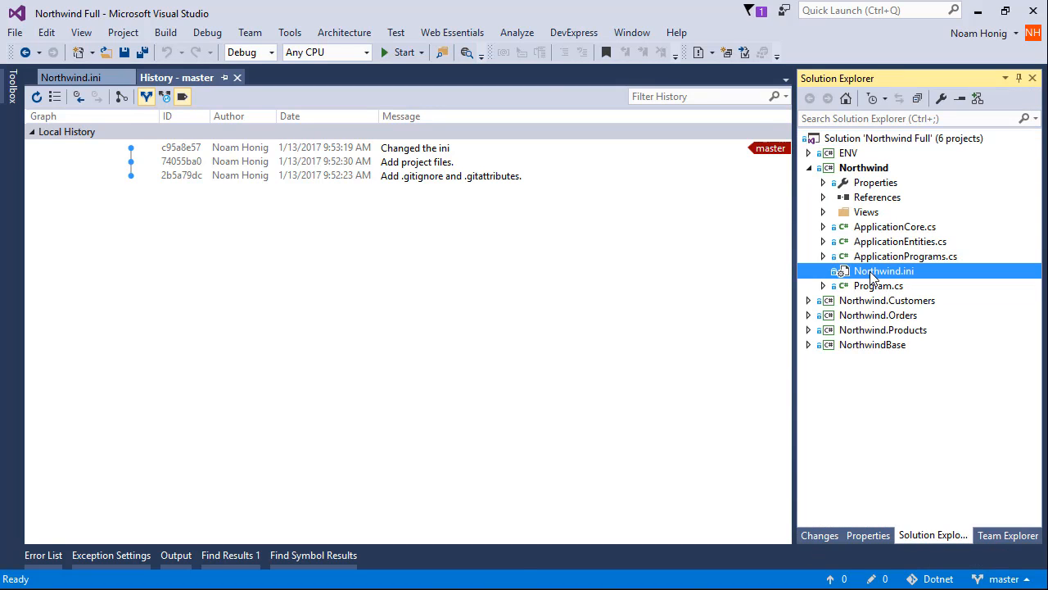
{"action": "double_click", "coordinate": [884, 272]}
{"action": "type", "text": "blabla ="}
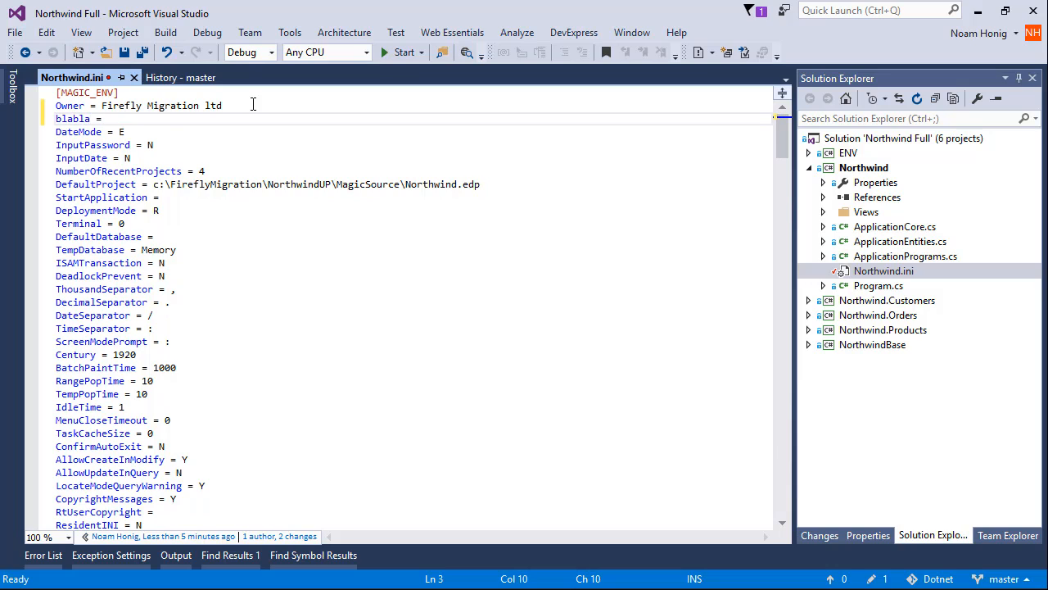
{"action": "type", "text": "Another change to my ini"}
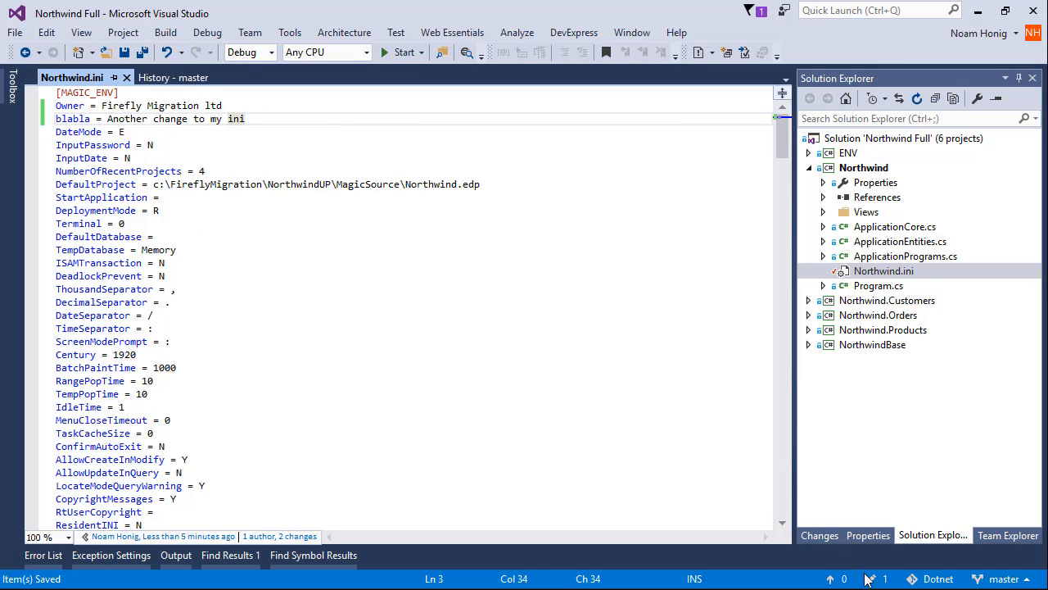
- Commit the edit as 'My change' and push it to the server
{"action": "left_click", "coordinate": [819, 534]}
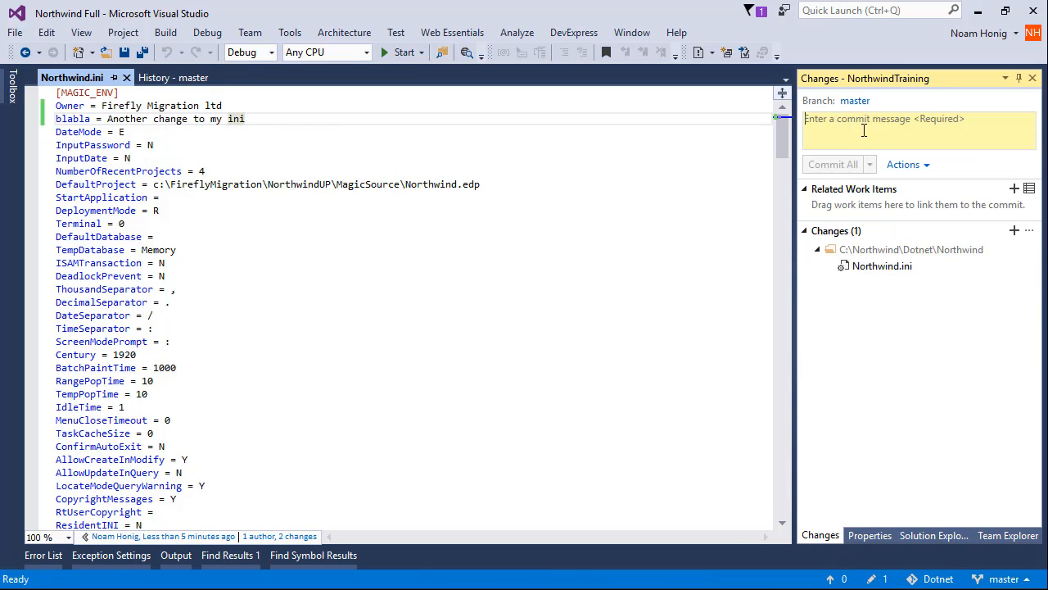
{"action": "type", "text": "My change"}
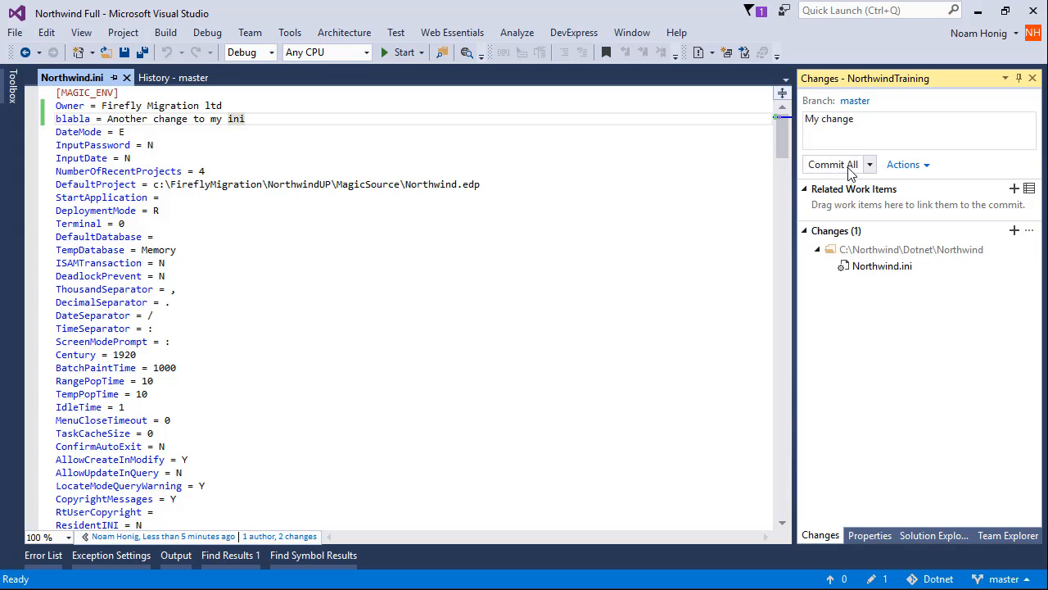
{"action": "left_click", "coordinate": [832, 164]}
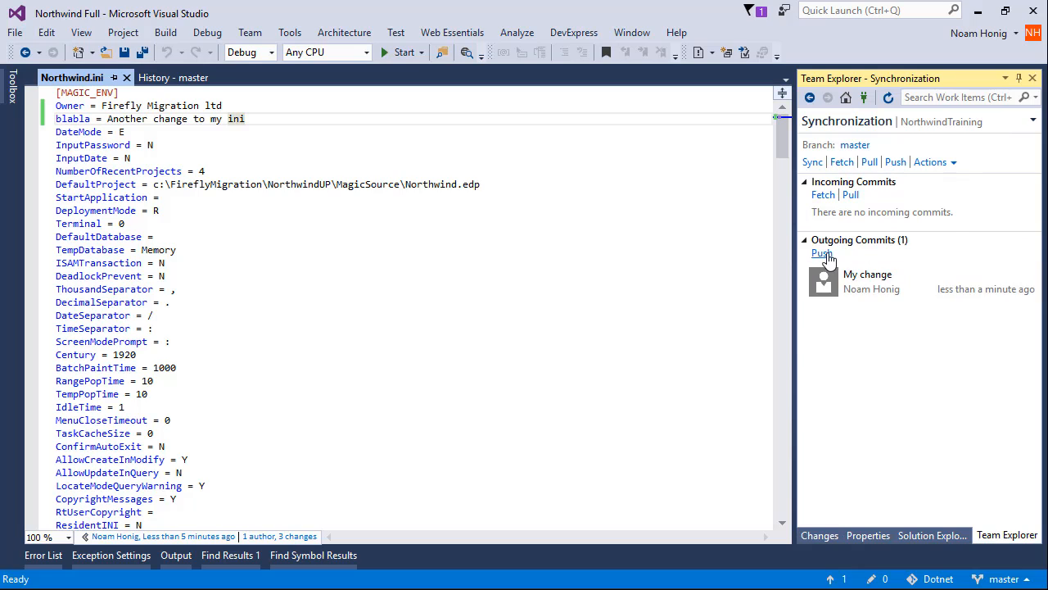
{"action": "left_click", "coordinate": [823, 252]}
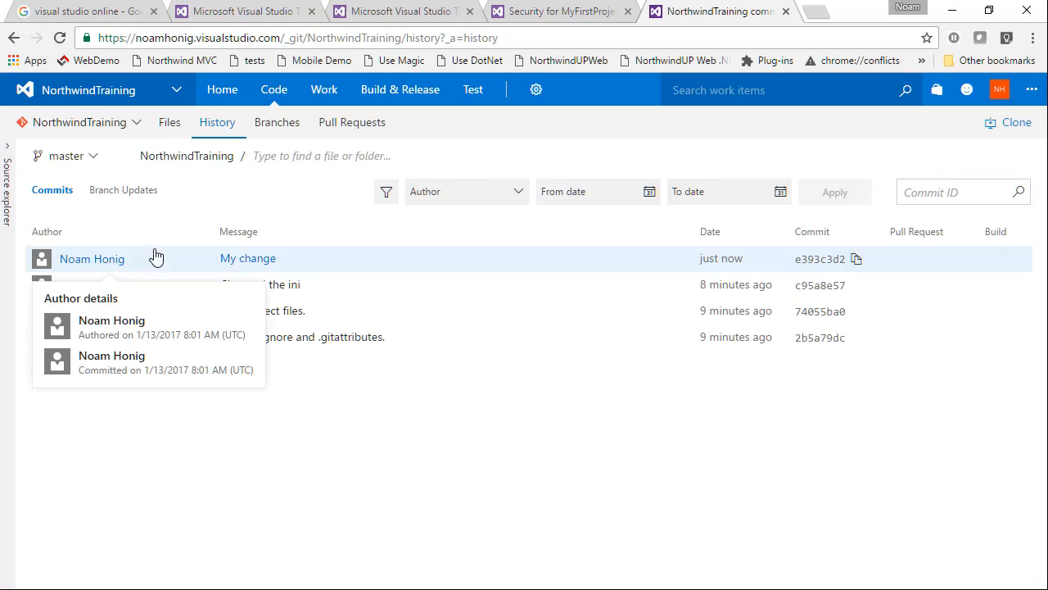
- Show the pushed 'My change' commit's diff adding the blabla line
{"action": "left_click", "coordinate": [247, 259]}
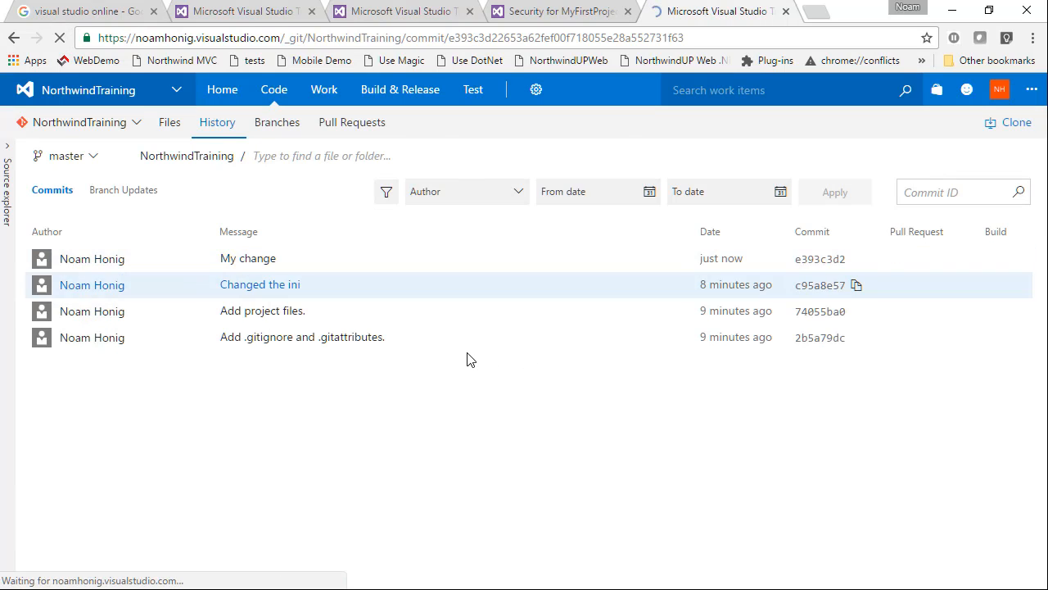
{"action": "left_click", "coordinate": [247, 259]}
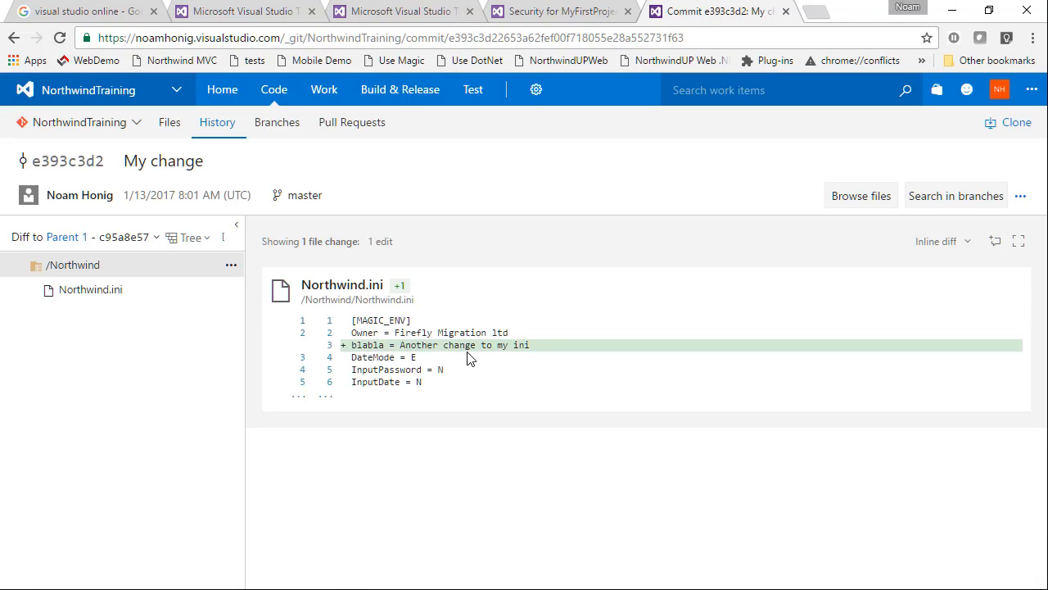
{"action": "mouse_move", "coordinate": [543, 481]}
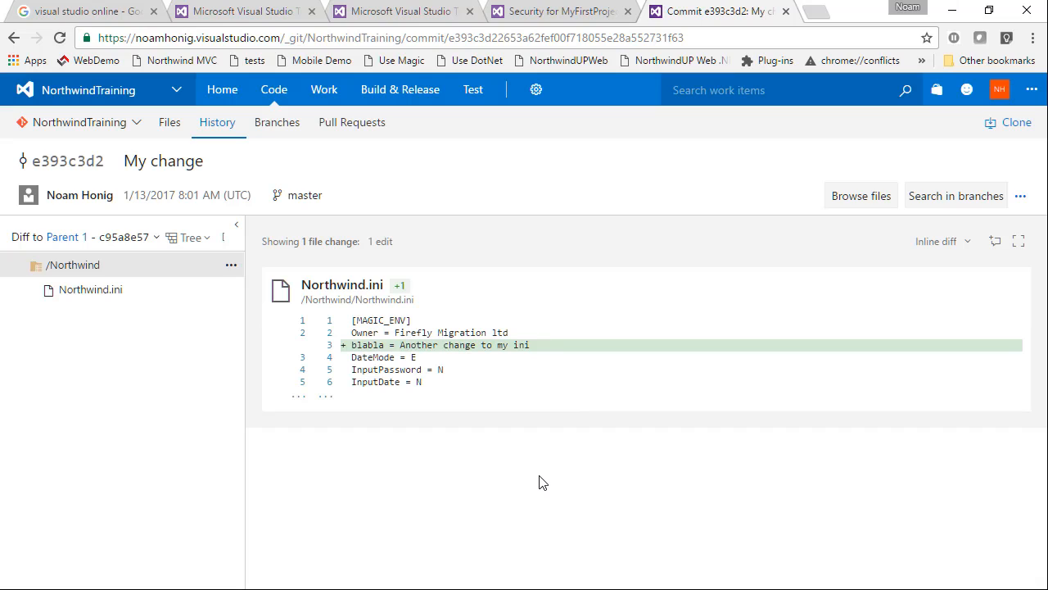